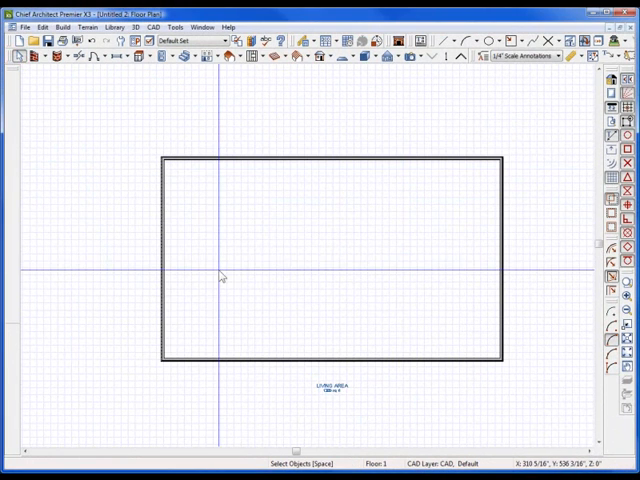
{"action": "mouse_move", "coordinate": [224, 264]}
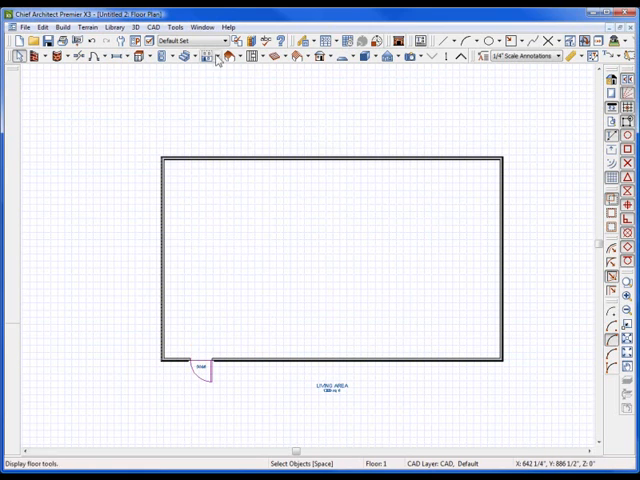
Step: Create an orthographic full overview of the walled room with its door
{"action": "left_click", "coordinate": [404, 56]}
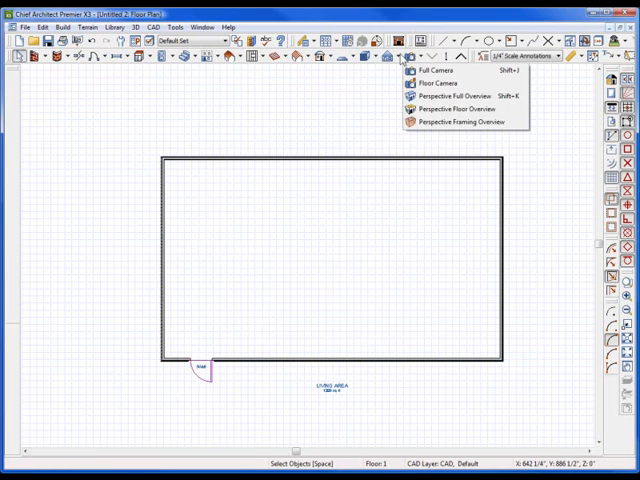
{"action": "left_click", "coordinate": [460, 96]}
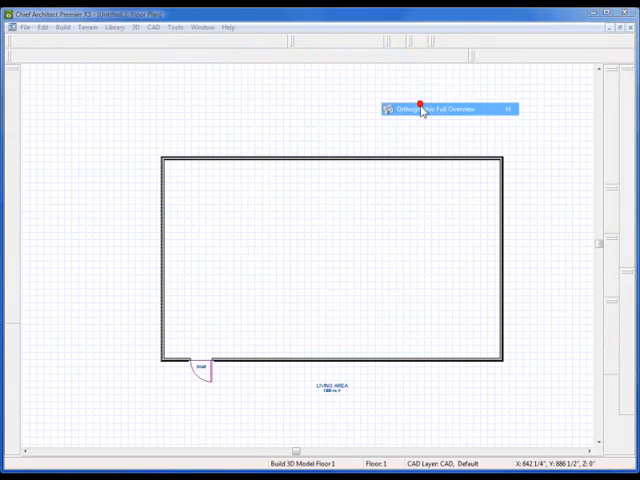
{"action": "left_click", "coordinate": [208, 28]}
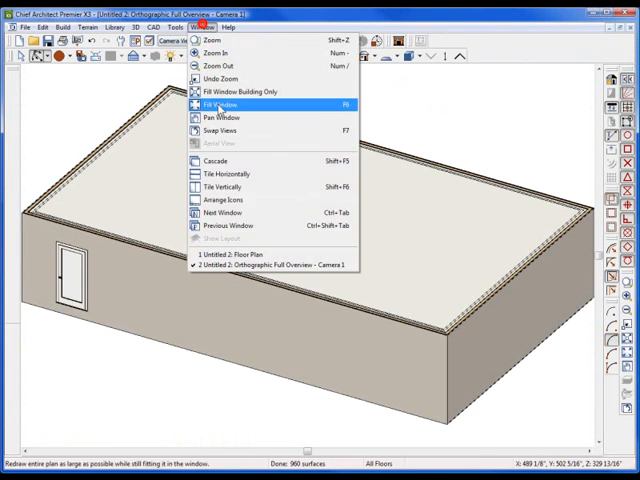
Step: Tile the 3D view beside the plan and confirm the new second floor's default heights
{"action": "left_click", "coordinate": [220, 188]}
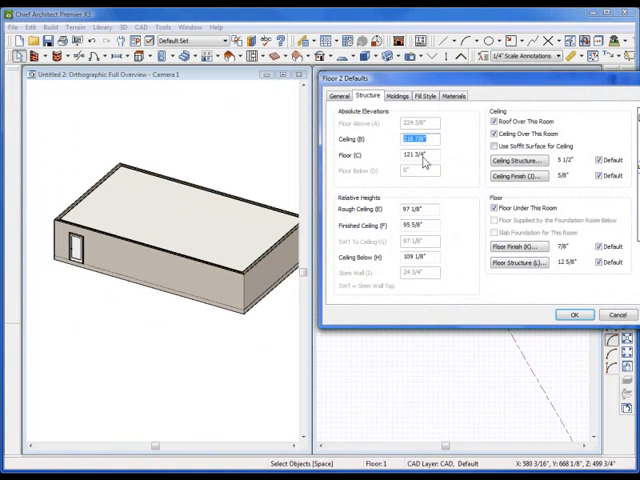
{"action": "left_click", "coordinate": [574, 314]}
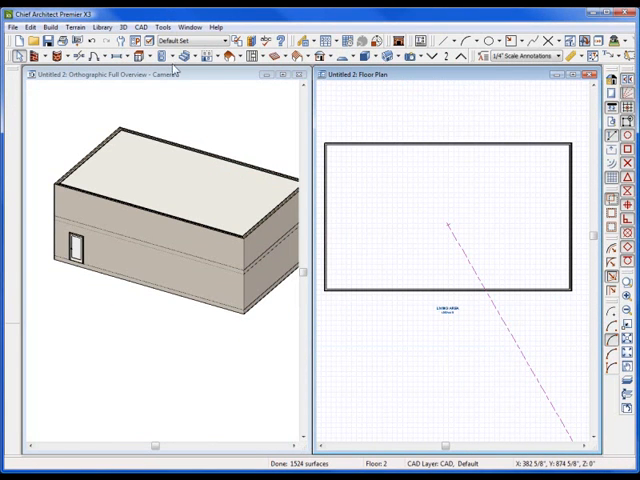
{"action": "mouse_move", "coordinate": [320, 204]}
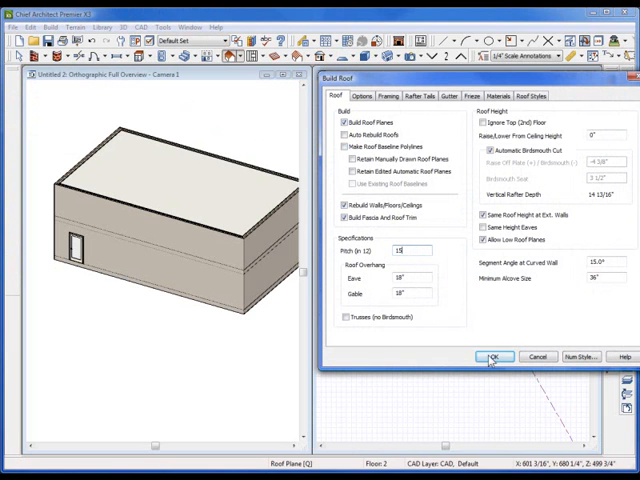
Step: Build the gable roof on the two-storey house and orbit the glass model around it
{"action": "left_click", "coordinate": [492, 356]}
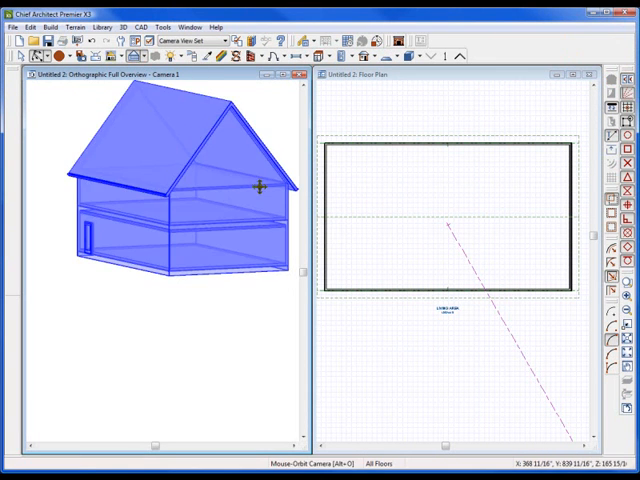
{"action": "left_click_drag", "start_coordinate": [258, 188], "coordinate": [196, 168]}
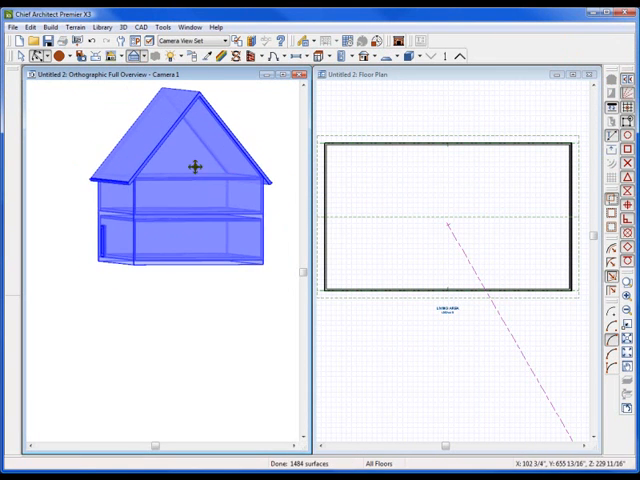
{"action": "mouse_move", "coordinate": [208, 152]}
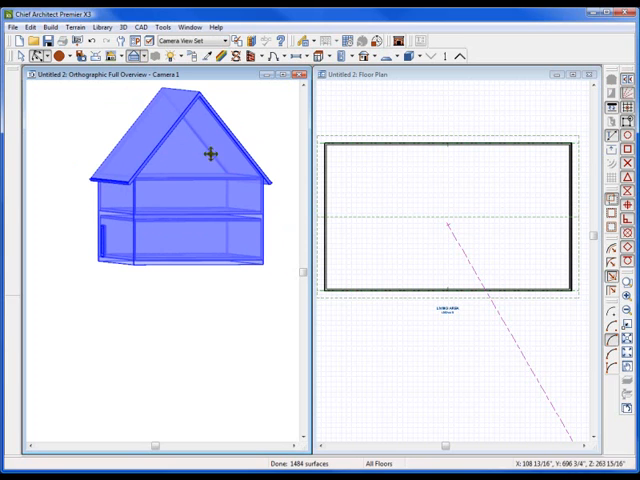
{"action": "mouse_move", "coordinate": [188, 162]}
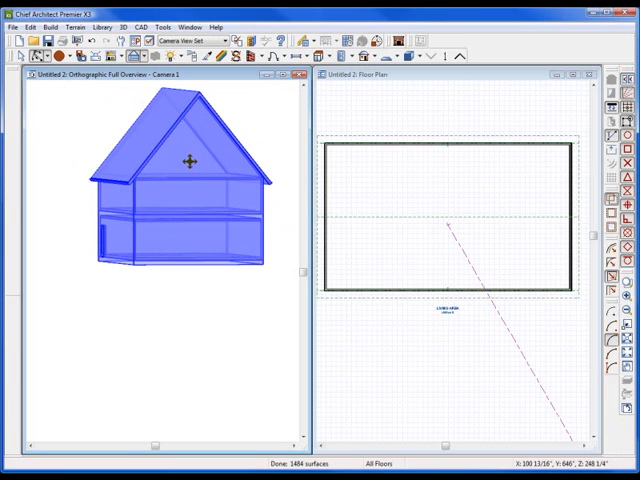
{"action": "left_click_drag", "start_coordinate": [184, 164], "coordinate": [176, 168]}
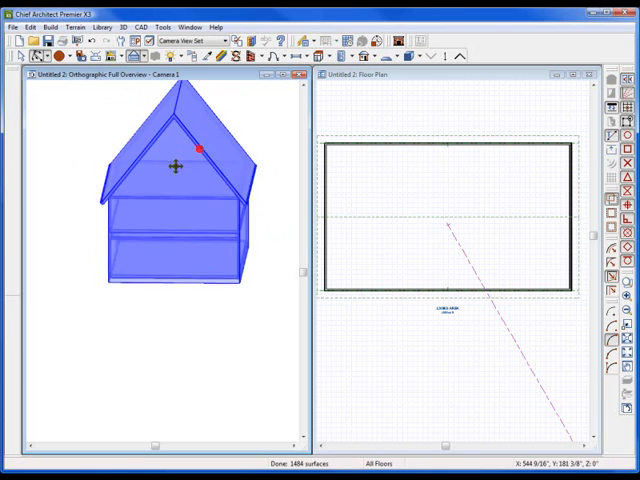
{"action": "left_click", "coordinate": [410, 80]}
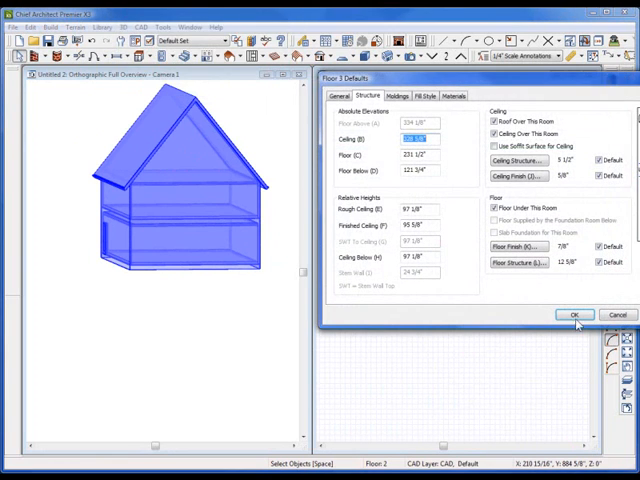
Step: Confirm the new attic floor's height and room specification, inspecting it inside the roof
{"action": "left_click", "coordinate": [574, 314]}
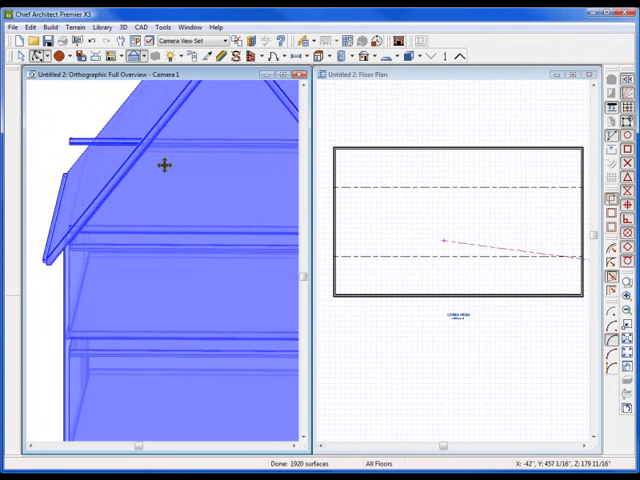
{"action": "left_click_drag", "start_coordinate": [164, 164], "coordinate": [156, 132]}
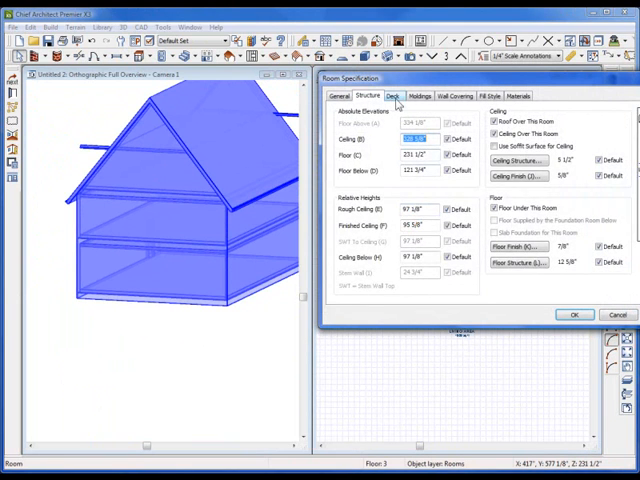
{"action": "left_click", "coordinate": [418, 96]}
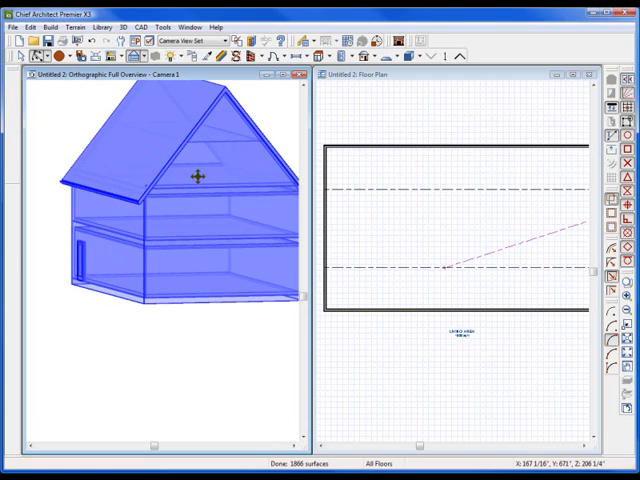
{"action": "mouse_move", "coordinate": [218, 148]}
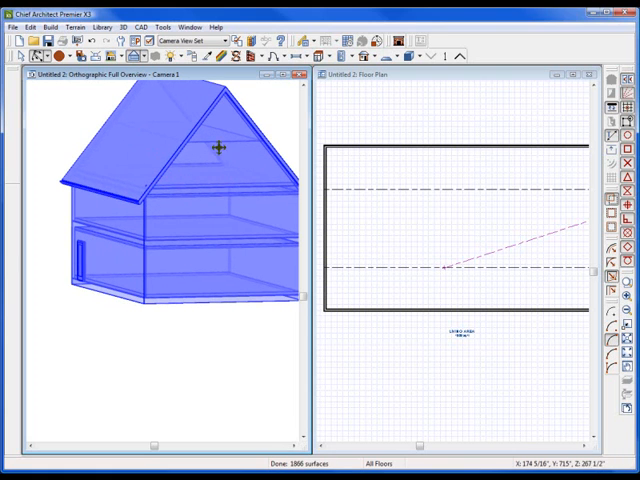
{"action": "left_click_drag", "start_coordinate": [220, 148], "coordinate": [202, 152]}
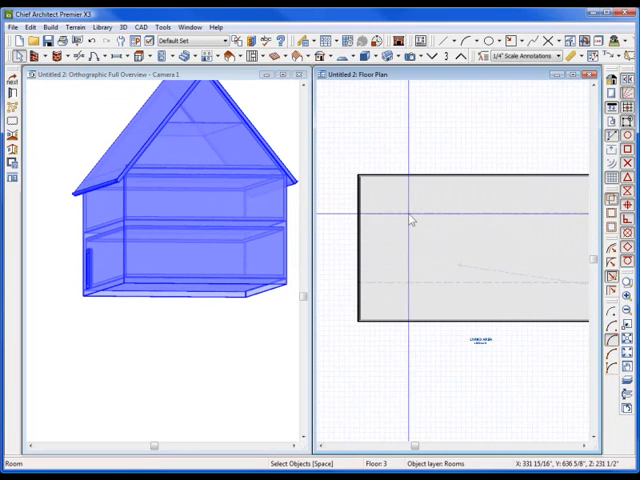
{"action": "mouse_move", "coordinate": [420, 290]}
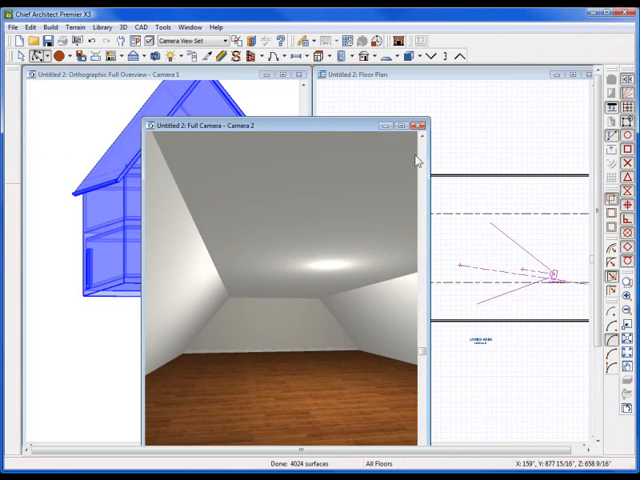
Step: Close the attic interior camera view and enlarge the floor plan to full screen
{"action": "left_click", "coordinate": [416, 124]}
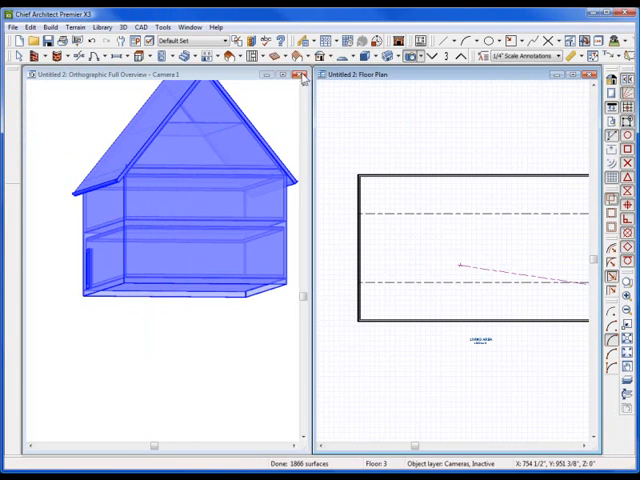
{"action": "left_click", "coordinate": [304, 76]}
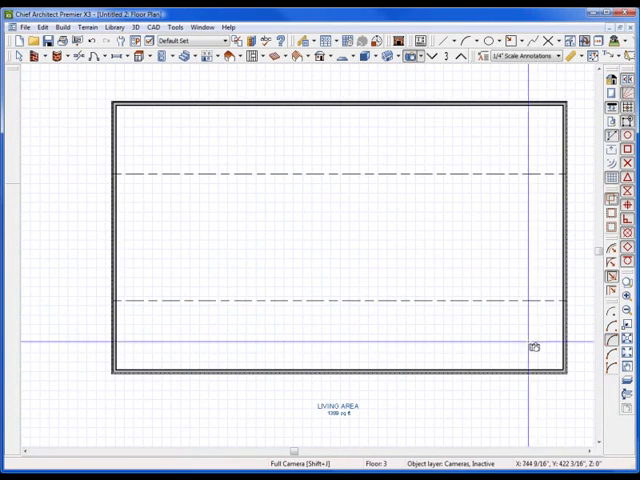
Step: Draw an interior wall and set the left top-floor room's type to Attic
{"action": "left_click", "coordinate": [44, 56]}
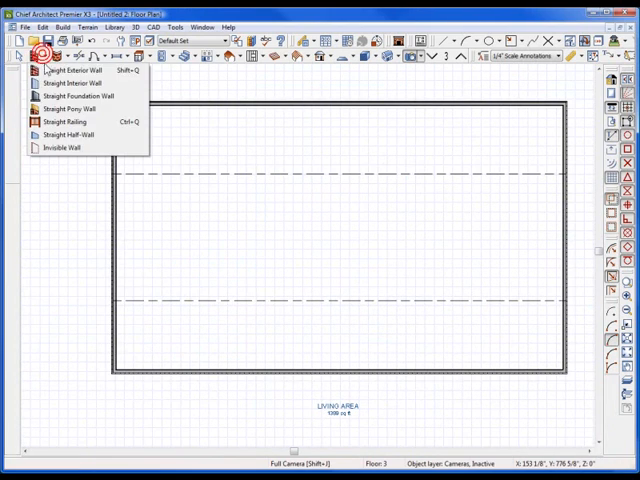
{"action": "left_click", "coordinate": [68, 84]}
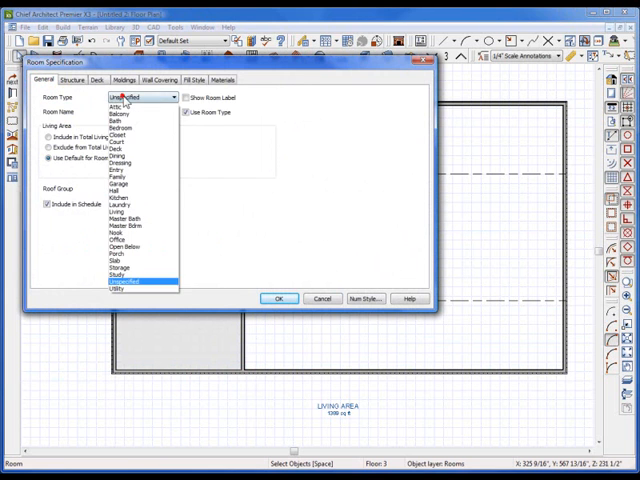
{"action": "left_click", "coordinate": [280, 298]}
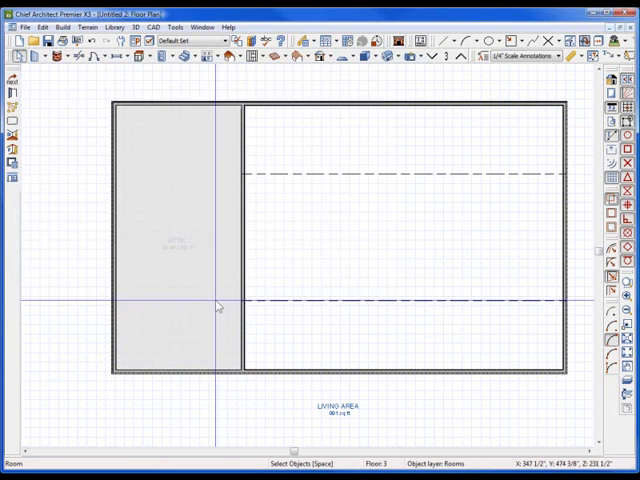
{"action": "mouse_move", "coordinate": [152, 252]}
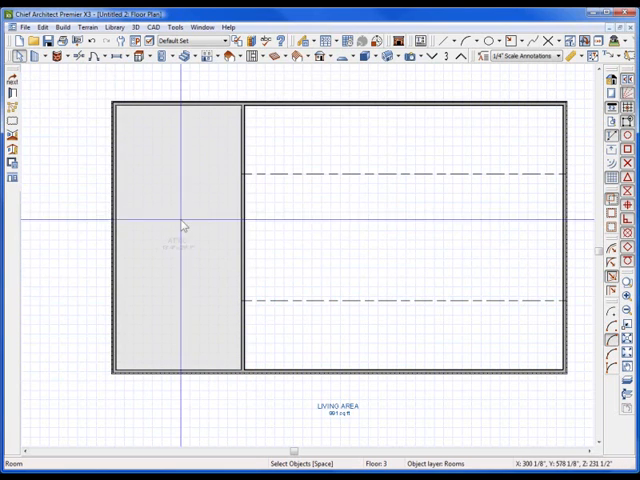
{"action": "left_click", "coordinate": [336, 230]}
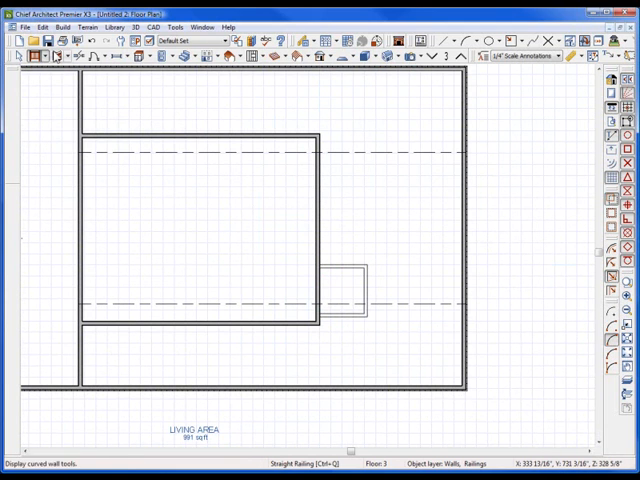
Step: Draw a straight interior wall beside the small rectangle on the right of the plan
{"action": "left_click", "coordinate": [42, 56]}
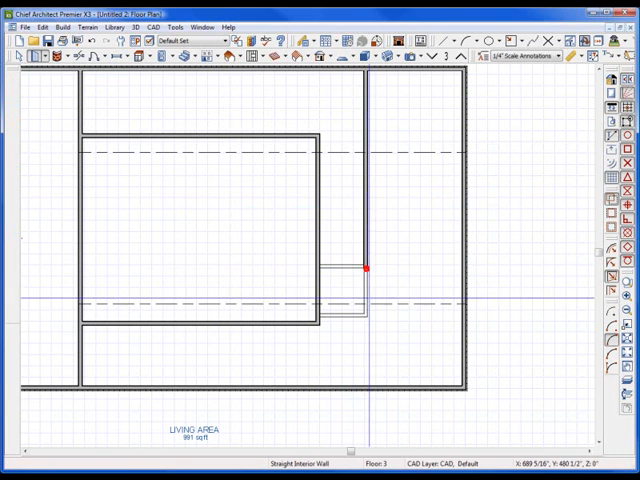
{"action": "left_click", "coordinate": [358, 268]}
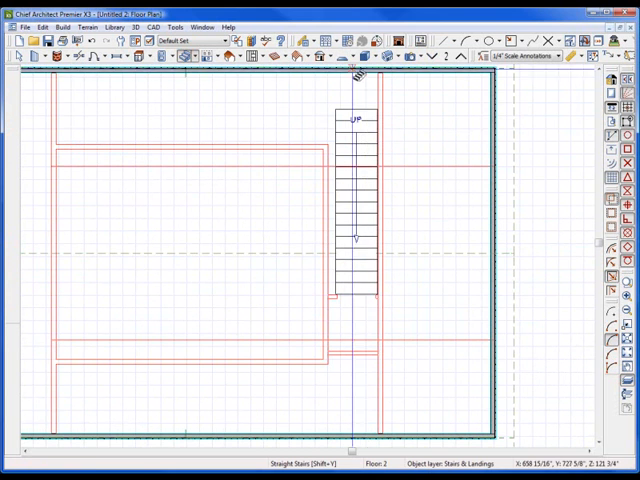
Step: Draw straight stairs along the right side of floor 2 rising to the attic
{"action": "left_click", "coordinate": [360, 56]}
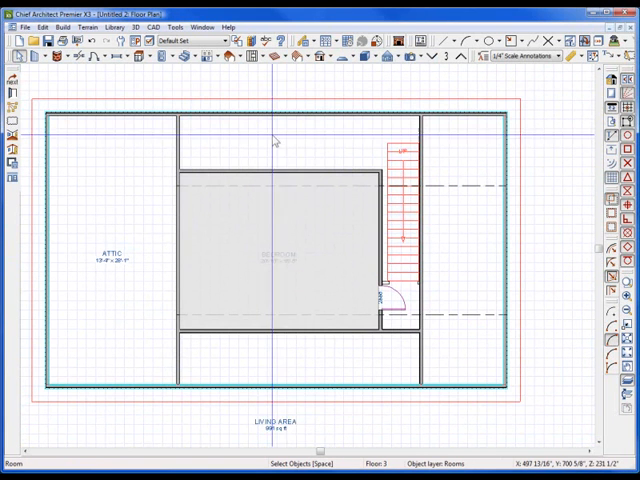
Step: Show a Glass House Full Overview with blue see-through rendering confirmed
{"action": "left_click", "coordinate": [400, 56]}
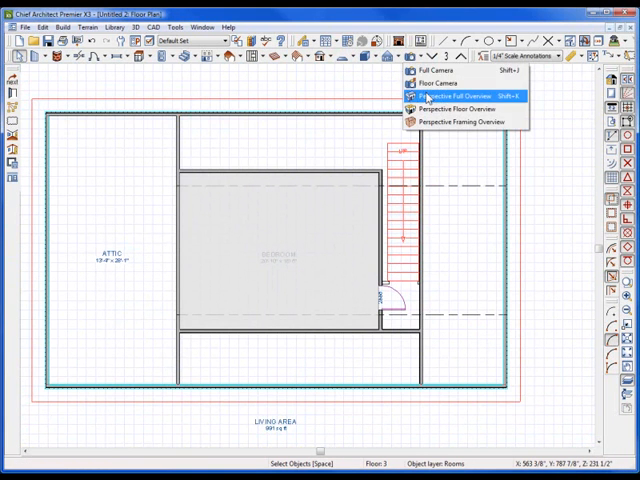
{"action": "left_click", "coordinate": [448, 96]}
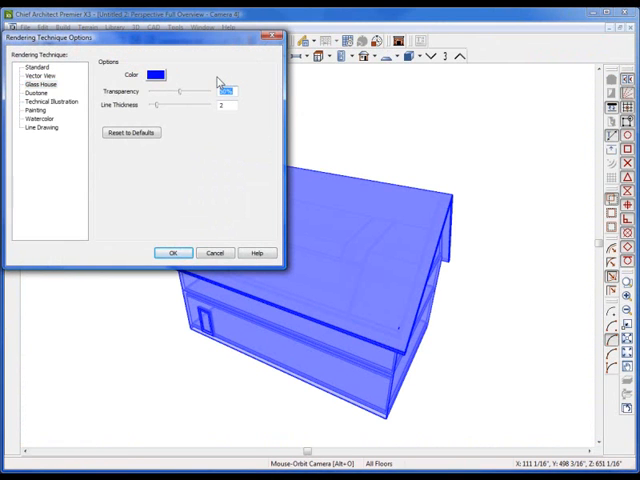
{"action": "left_click", "coordinate": [172, 252]}
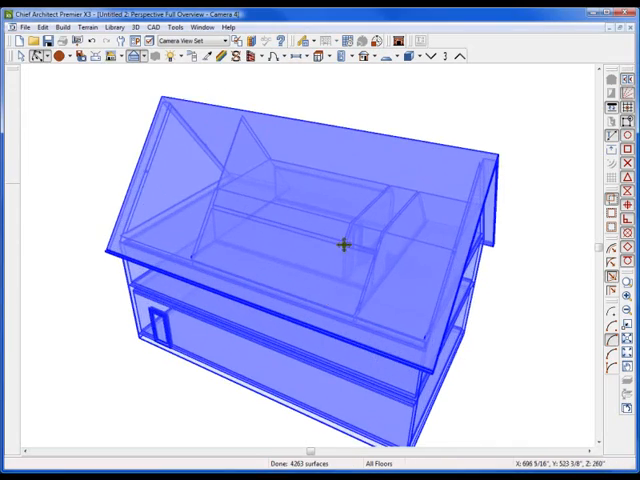
{"action": "left_click_drag", "start_coordinate": [344, 244], "coordinate": [280, 180]}
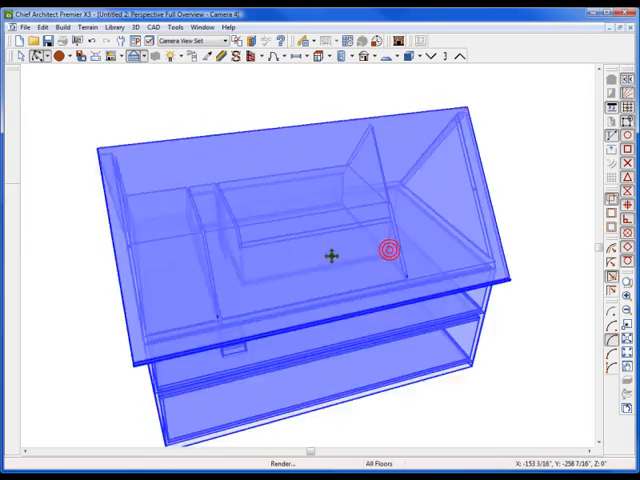
{"action": "left_click_drag", "start_coordinate": [388, 248], "coordinate": [404, 244]}
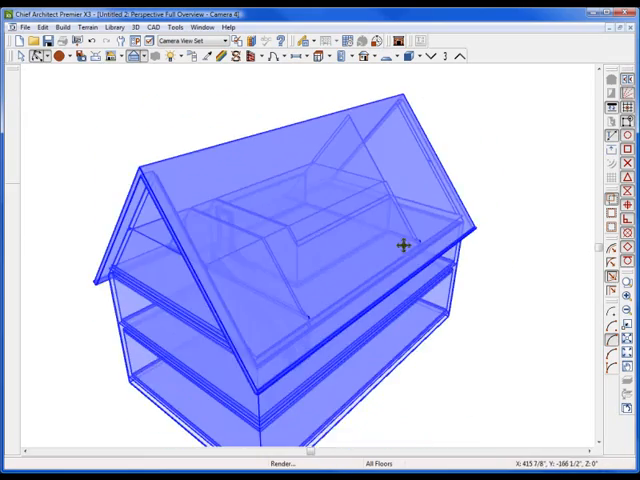
{"action": "left_click_drag", "start_coordinate": [400, 240], "coordinate": [210, 250]}
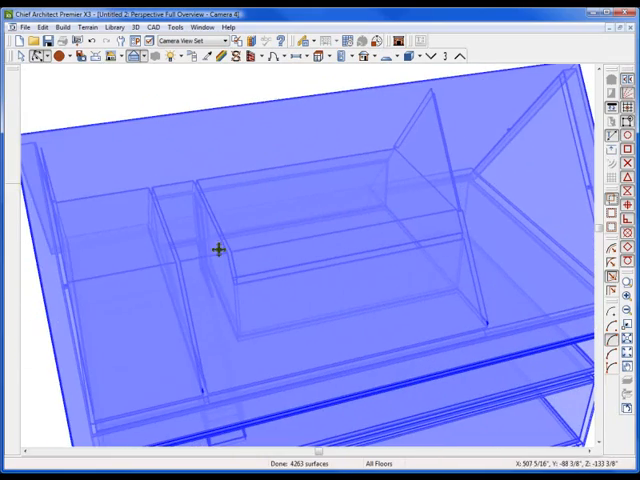
{"action": "mouse_move", "coordinate": [230, 200]}
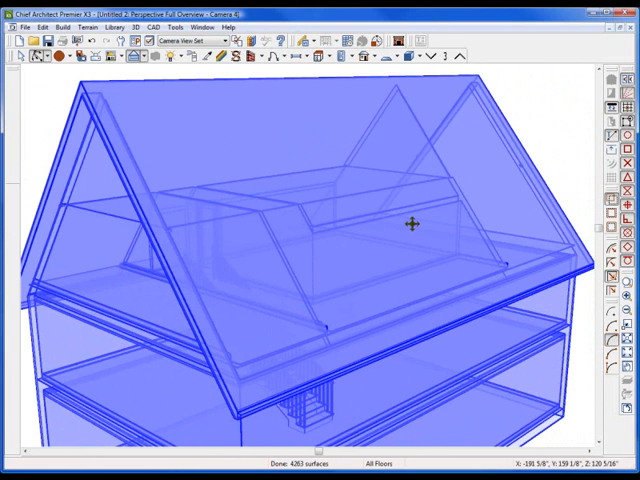
{"action": "mouse_move", "coordinate": [290, 232]}
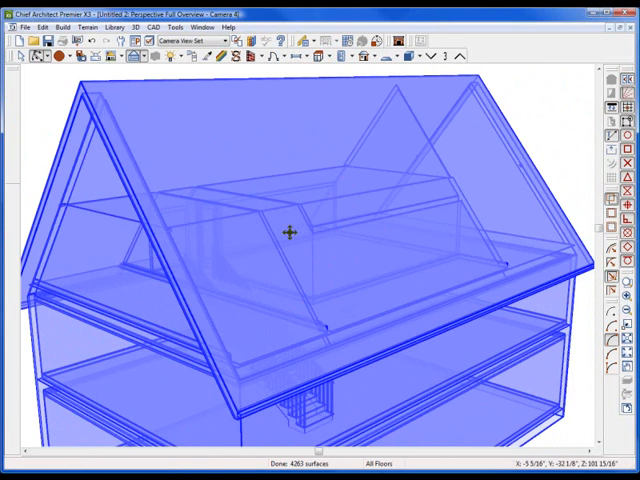
{"action": "left_click_drag", "start_coordinate": [288, 232], "coordinate": [348, 264]}
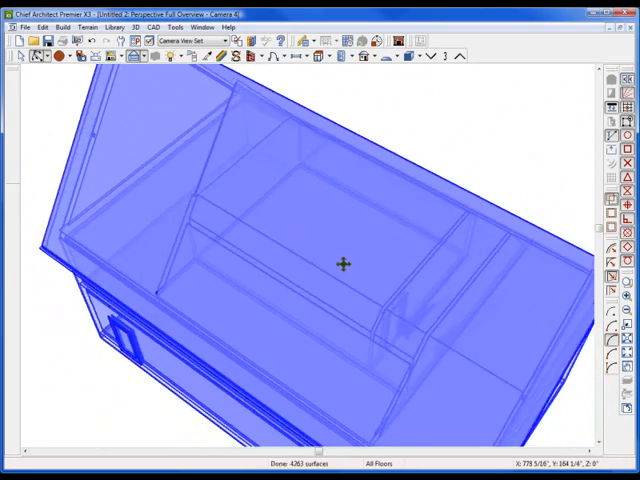
{"action": "left_click_drag", "start_coordinate": [344, 264], "coordinate": [320, 142]}
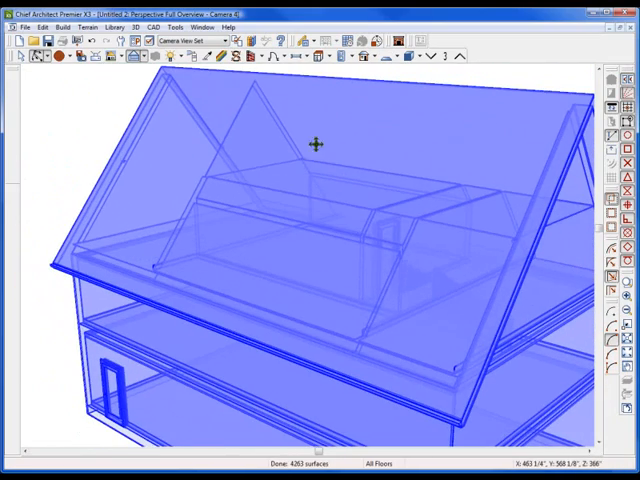
{"action": "left_click_drag", "start_coordinate": [318, 144], "coordinate": [232, 200]}
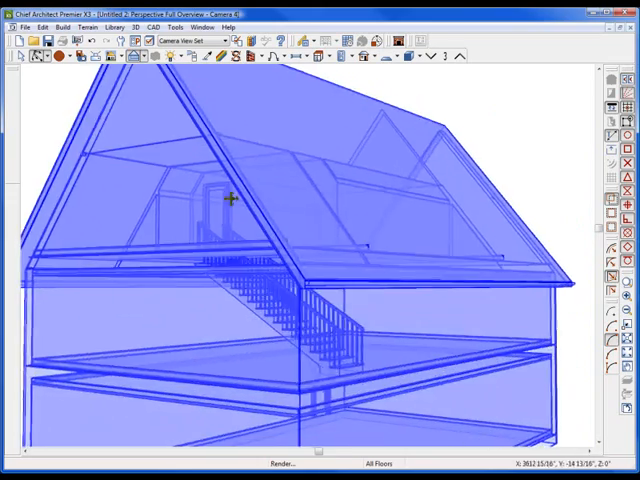
{"action": "left_click_drag", "start_coordinate": [230, 198], "coordinate": [336, 220]}
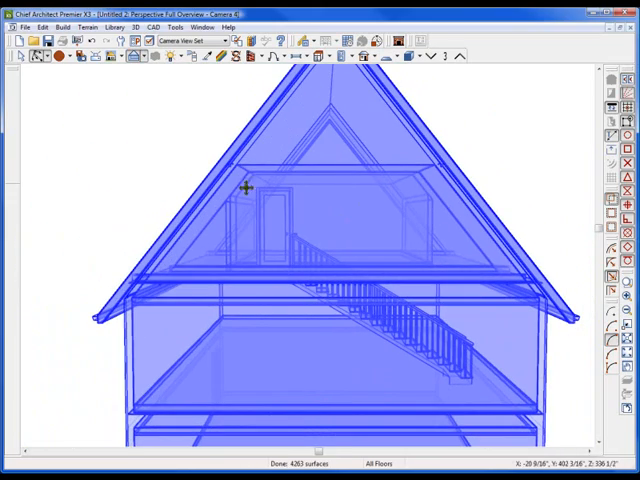
{"action": "left_click_drag", "start_coordinate": [244, 188], "coordinate": [320, 228]}
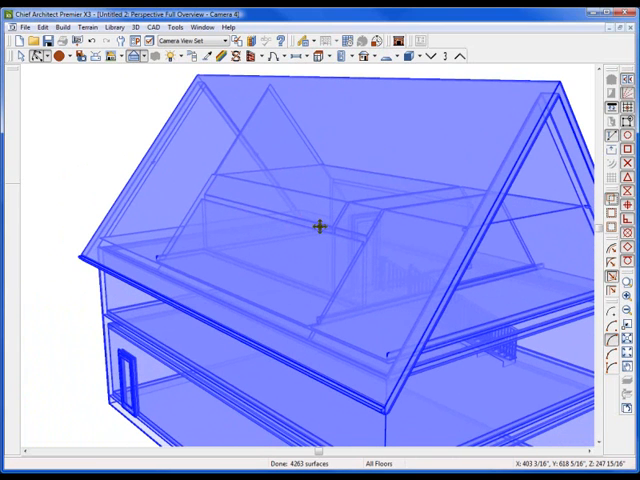
{"action": "left_click_drag", "start_coordinate": [320, 230], "coordinate": [280, 244]}
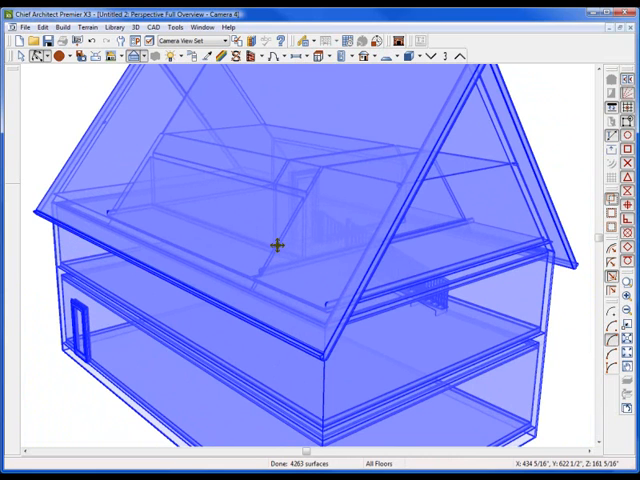
{"action": "mouse_move", "coordinate": [304, 244]}
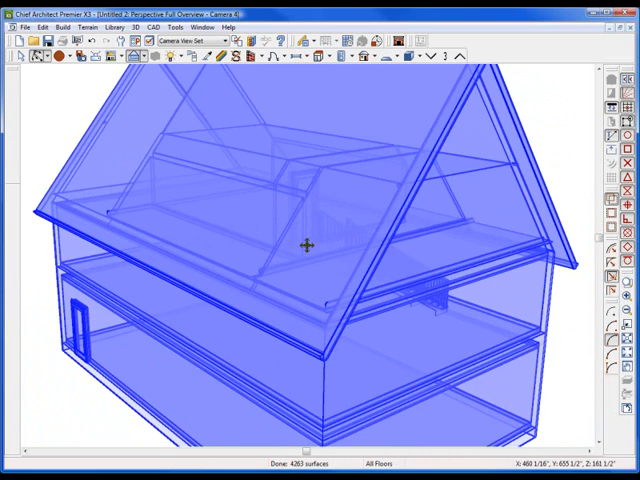